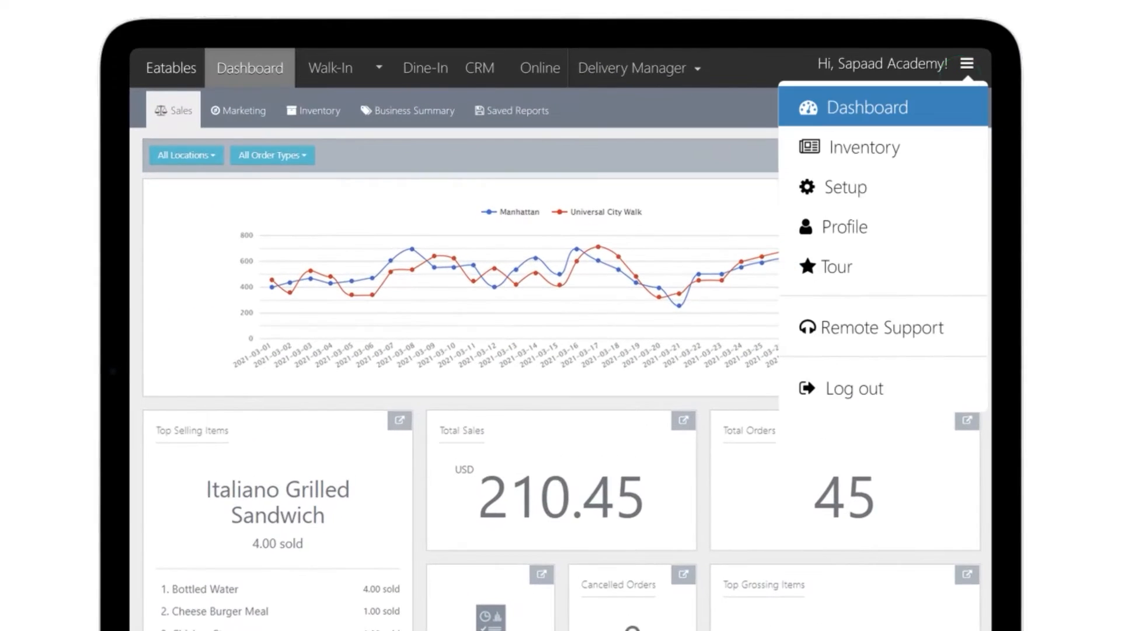
Step: Go to Setup > Menu Setup and show the Modifiers list with assigned-item counts
{"action": "left_click", "coordinate": [846, 187]}
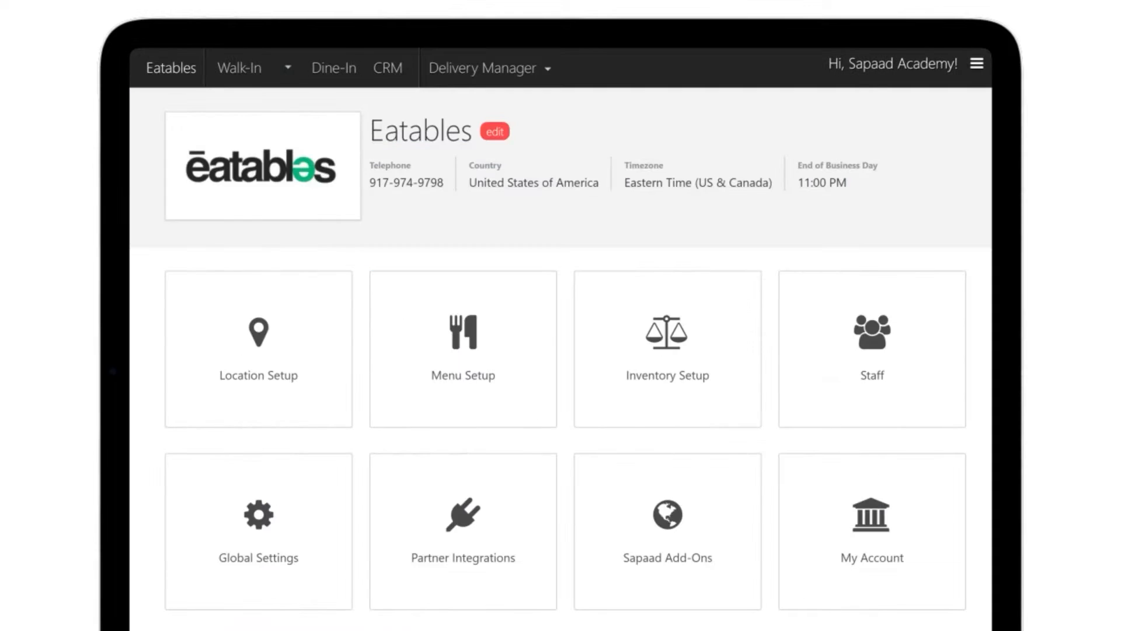
{"action": "left_click", "coordinate": [462, 349]}
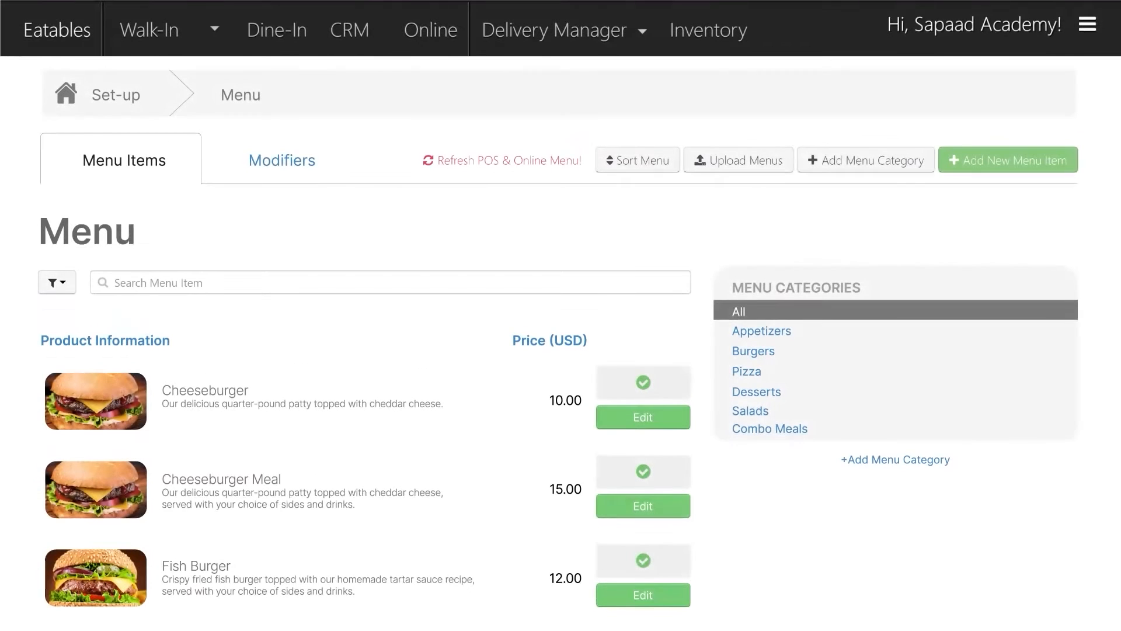
{"action": "left_click", "coordinate": [281, 160]}
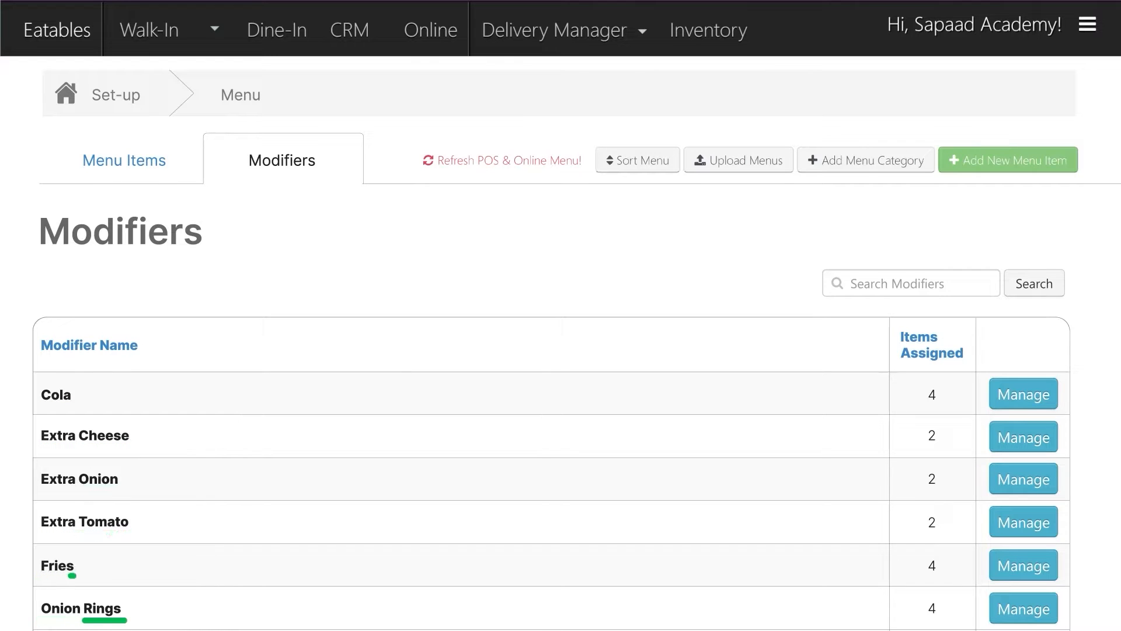
Step: Search modifiers for 'extra cheese' and view its assignments to Cheeseburger and Cheeseburger Meal
{"action": "left_click", "coordinate": [910, 282]}
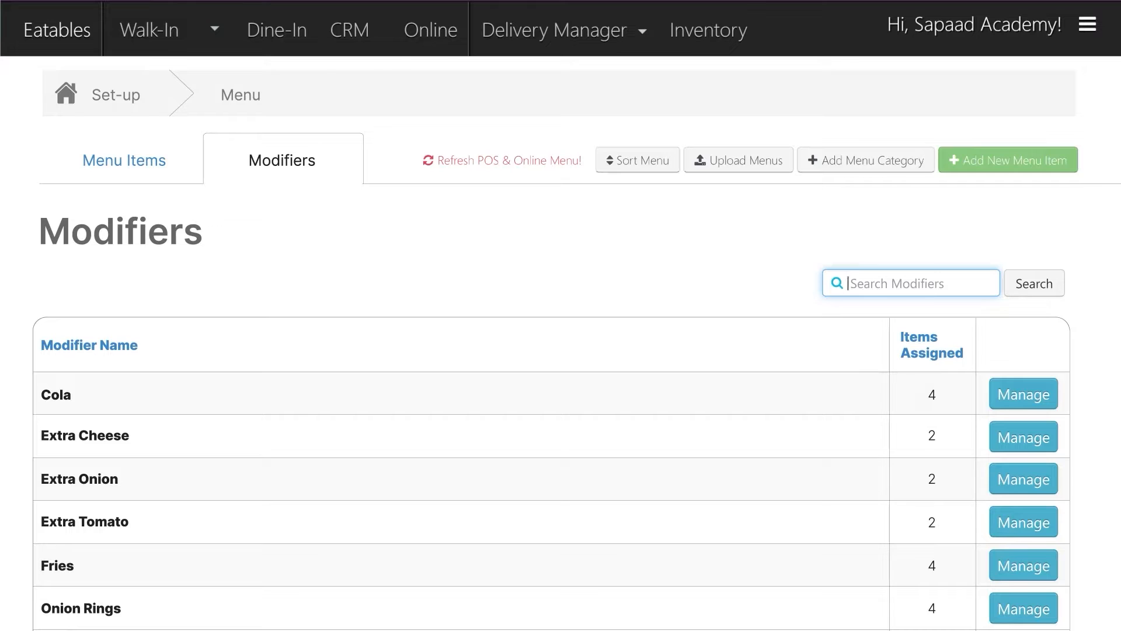
{"action": "type", "text": "extra cheese"}
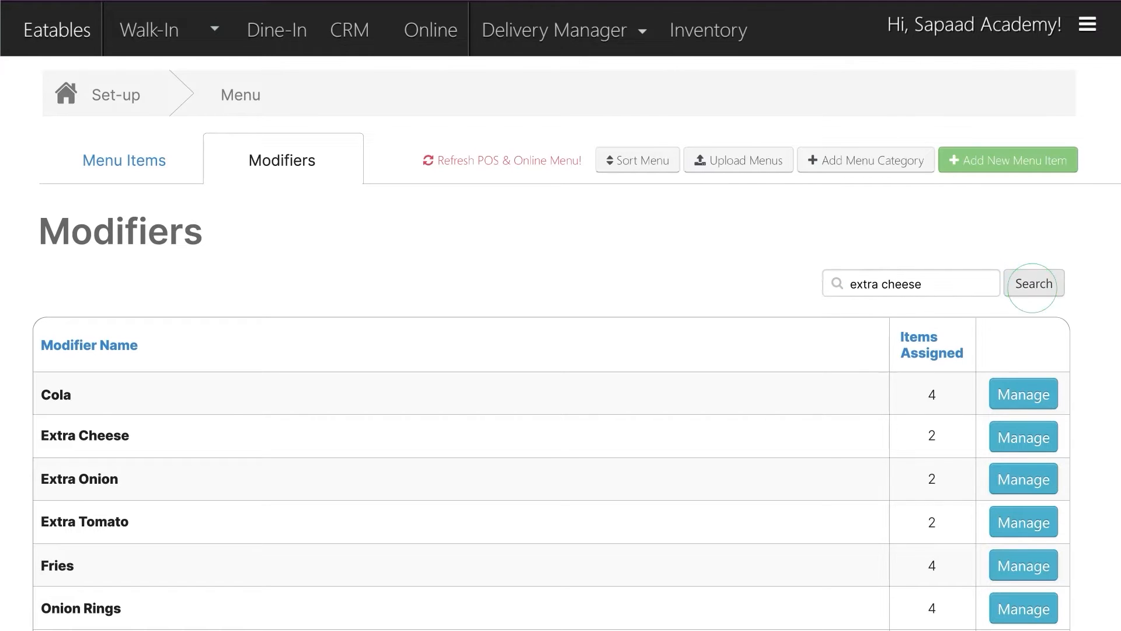
{"action": "left_click", "coordinate": [1032, 283]}
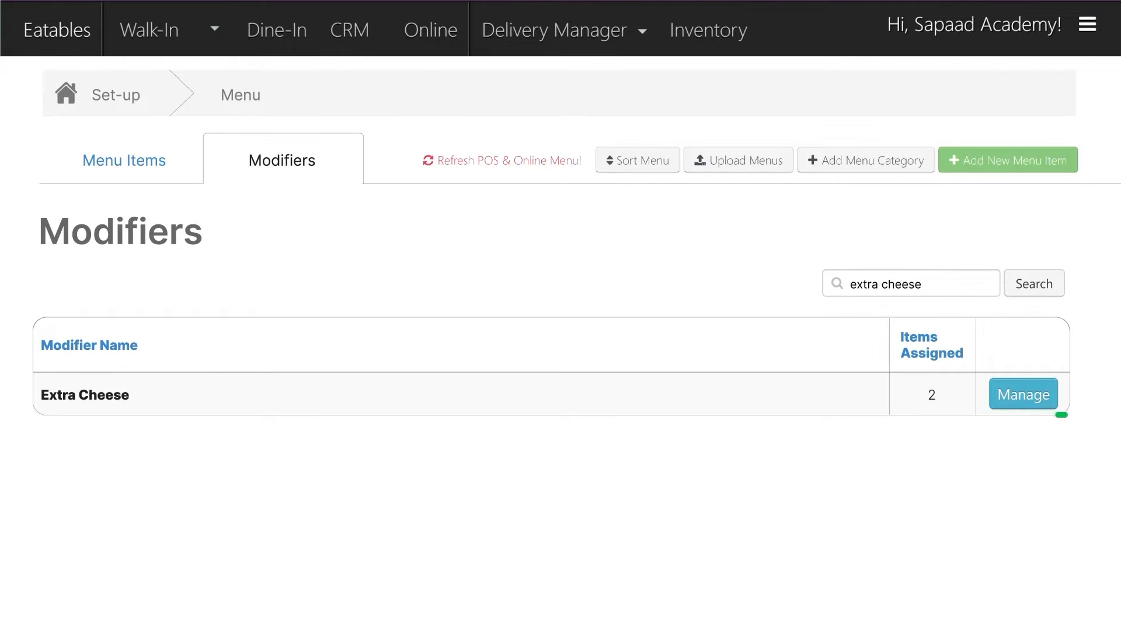
{"action": "left_click", "coordinate": [1022, 393]}
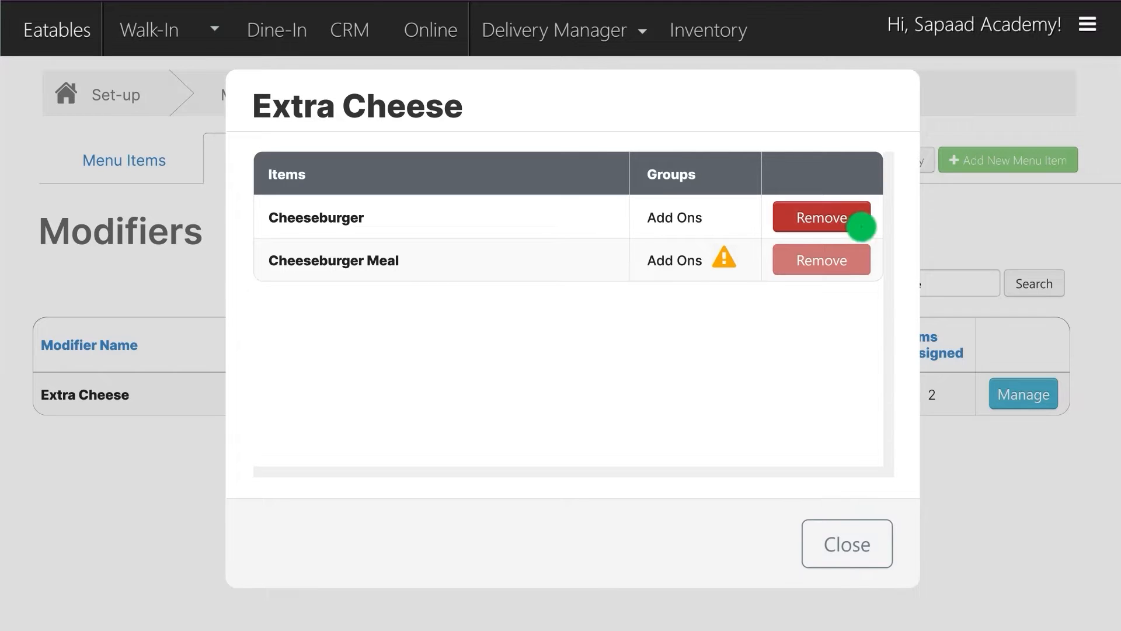
Step: Remove Extra Cheese from Cheeseburger, check the Cheeseburger Meal warning, and close the dialog
{"action": "left_click", "coordinate": [820, 217]}
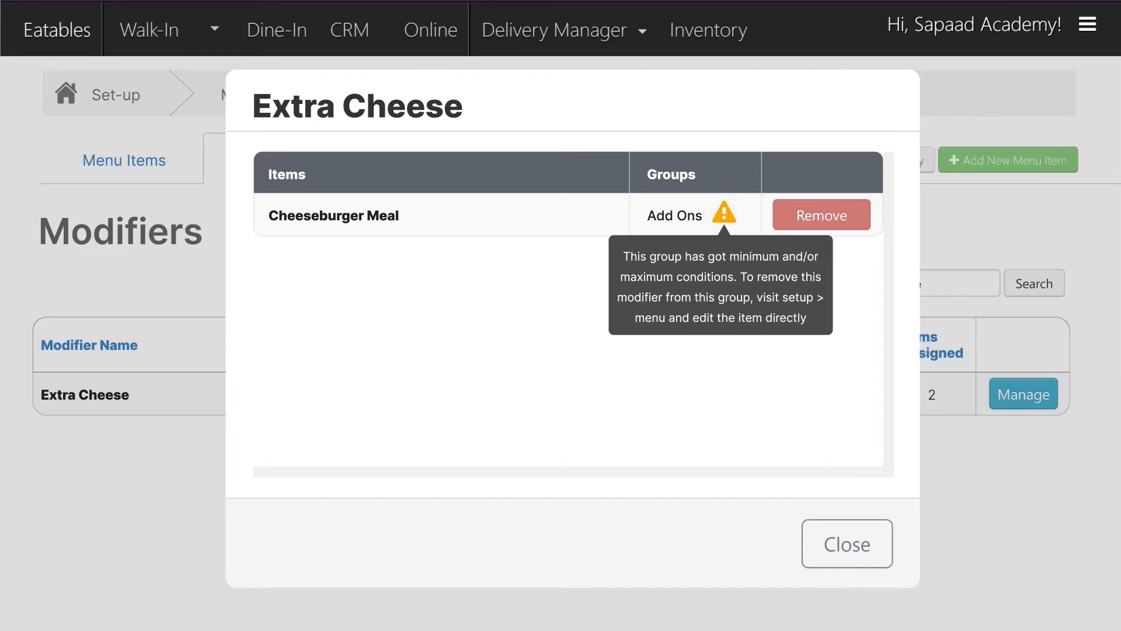
{"action": "left_click", "coordinate": [847, 544]}
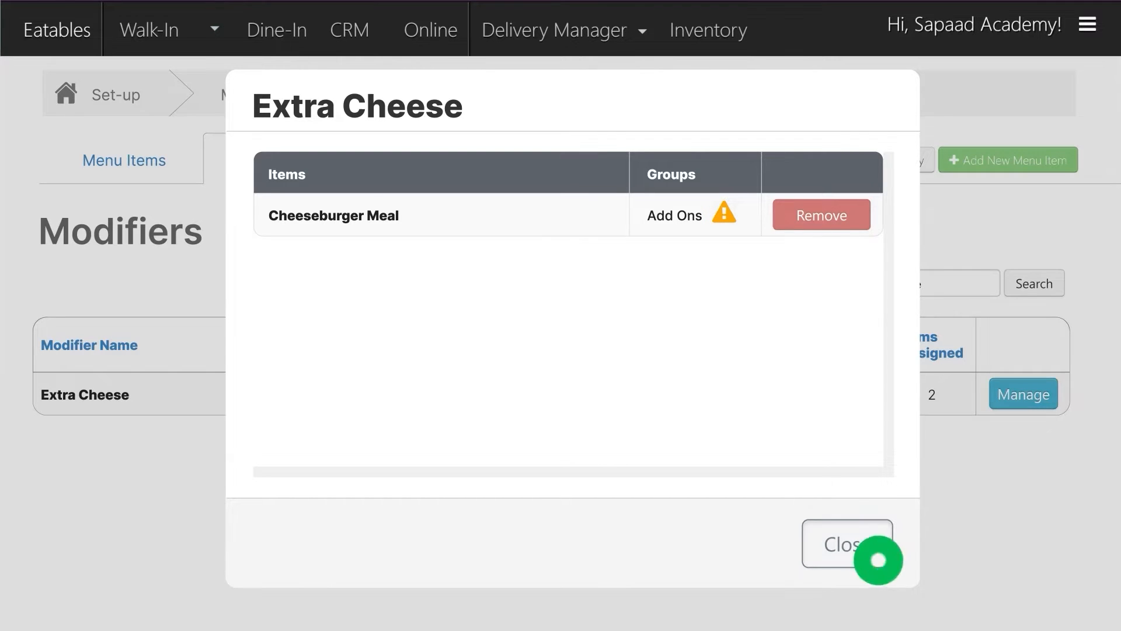
{"action": "left_click", "coordinate": [846, 544]}
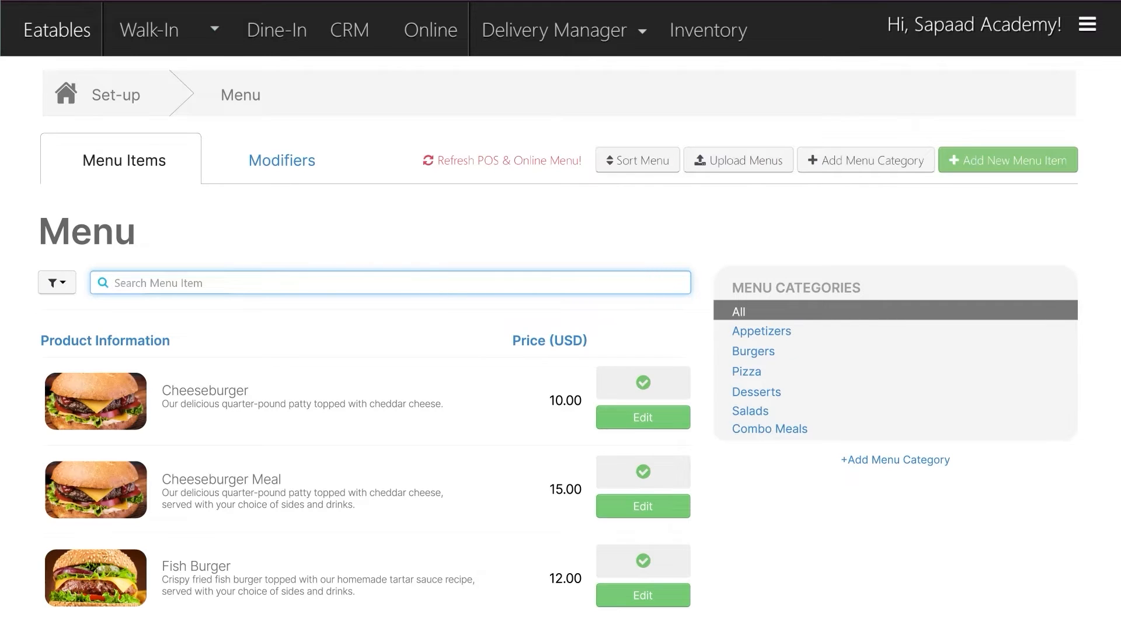
Step: Search for 'cheeseburger meal' and open the item for editing
{"action": "type", "text": "cheeseburger meal"}
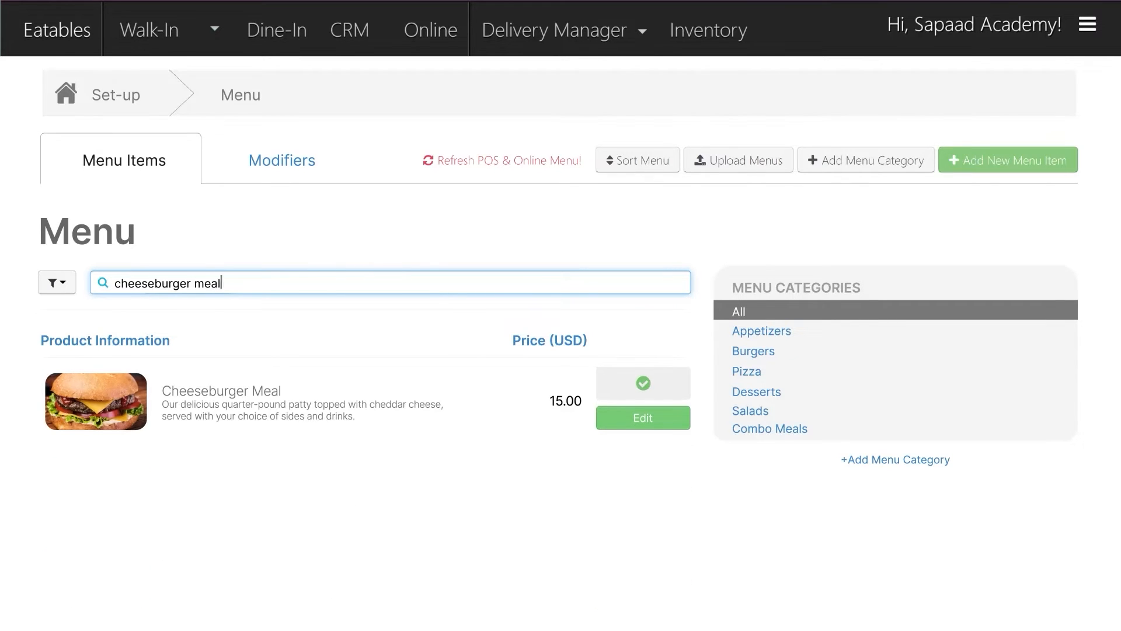
{"action": "left_click", "coordinate": [641, 418]}
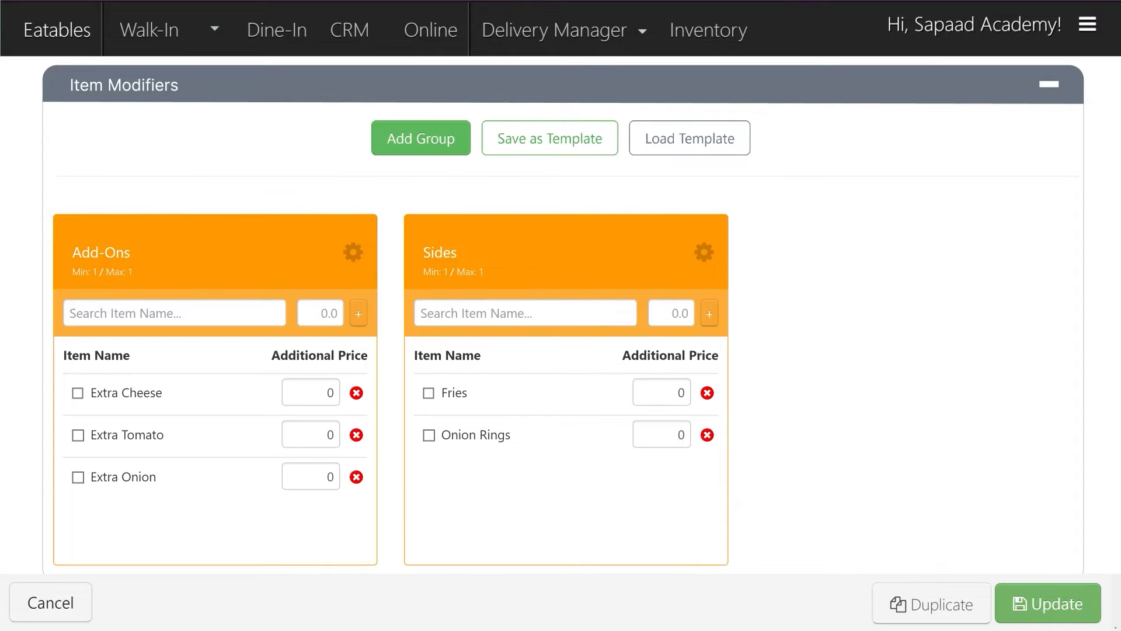
Step: Set the Add-Ons group minimum and maximum to 0 and remove Extra Cheese from it
{"action": "left_click", "coordinate": [421, 137]}
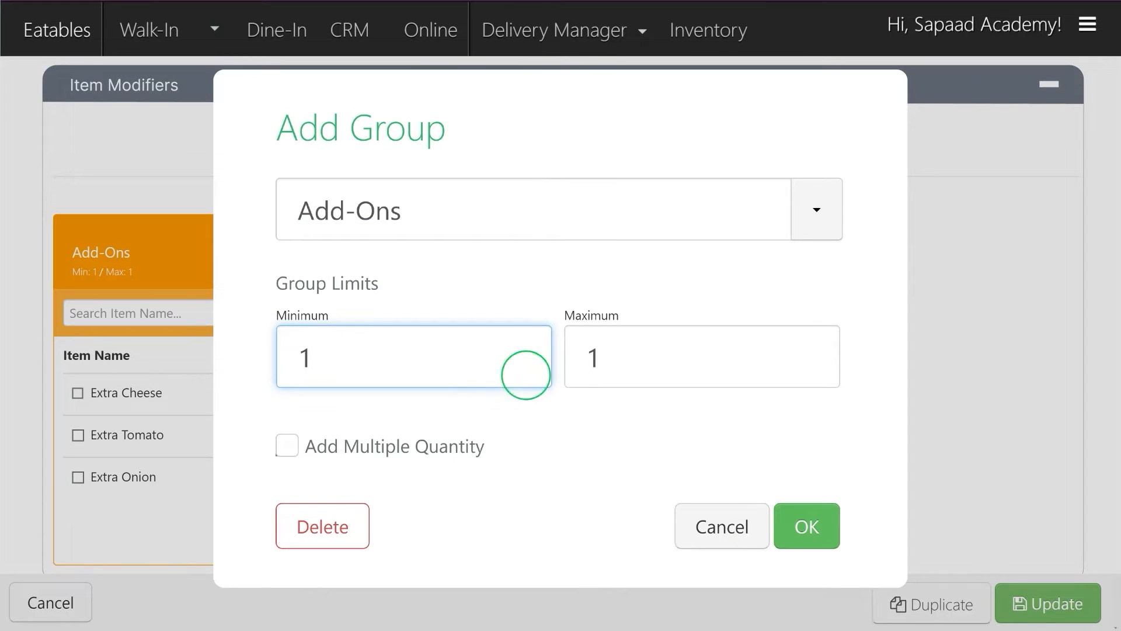
{"action": "left_click", "coordinate": [701, 356]}
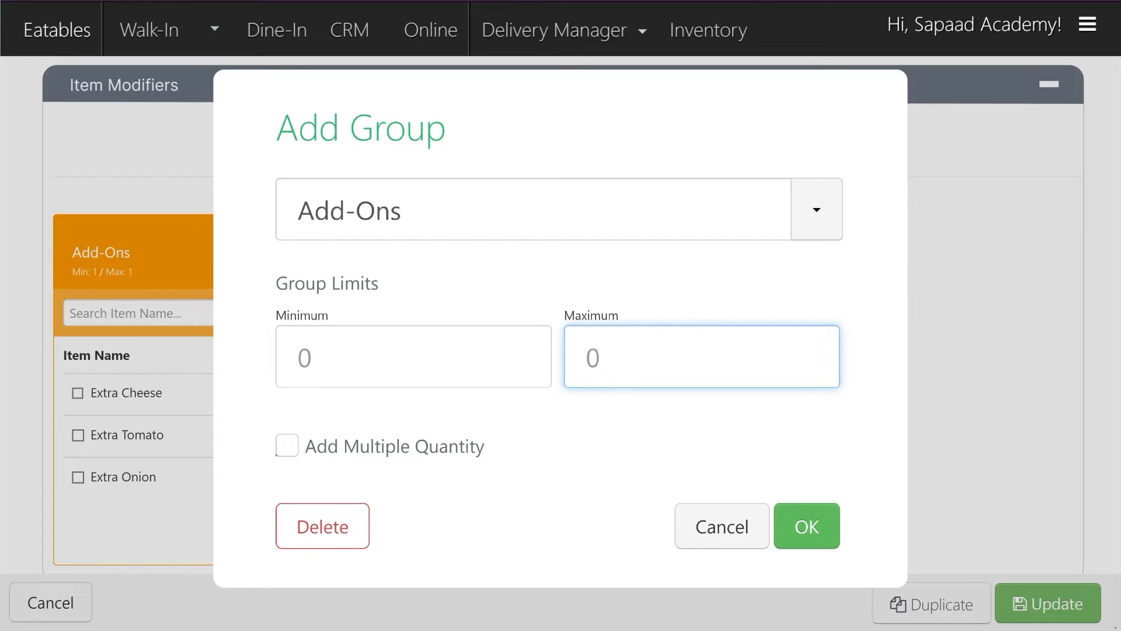
{"action": "left_click", "coordinate": [805, 525]}
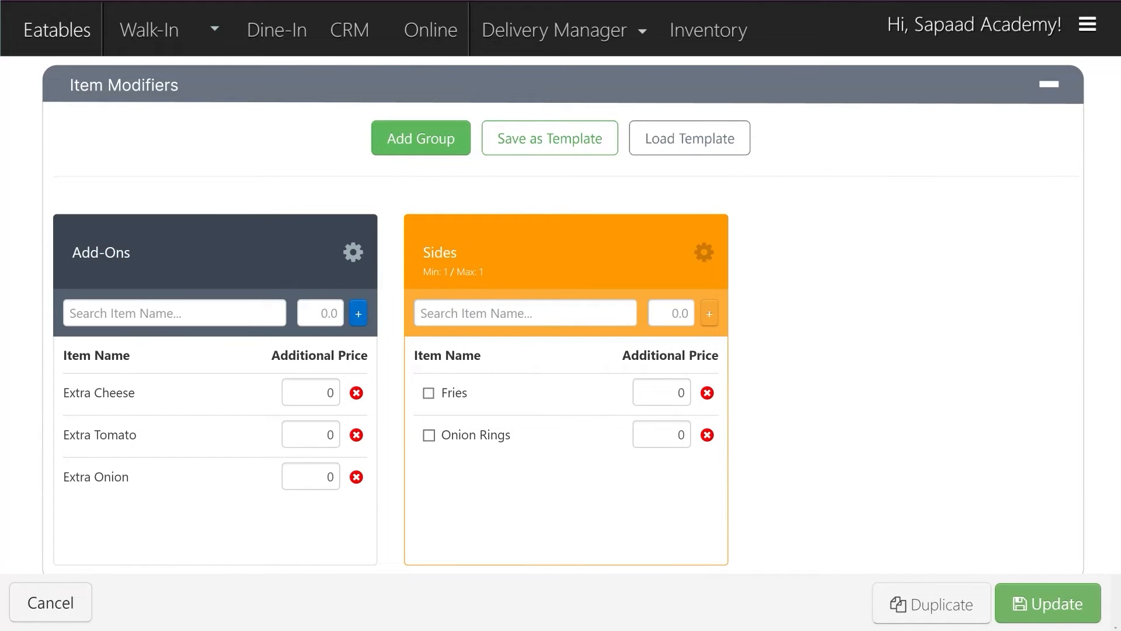
{"action": "left_click", "coordinate": [356, 392]}
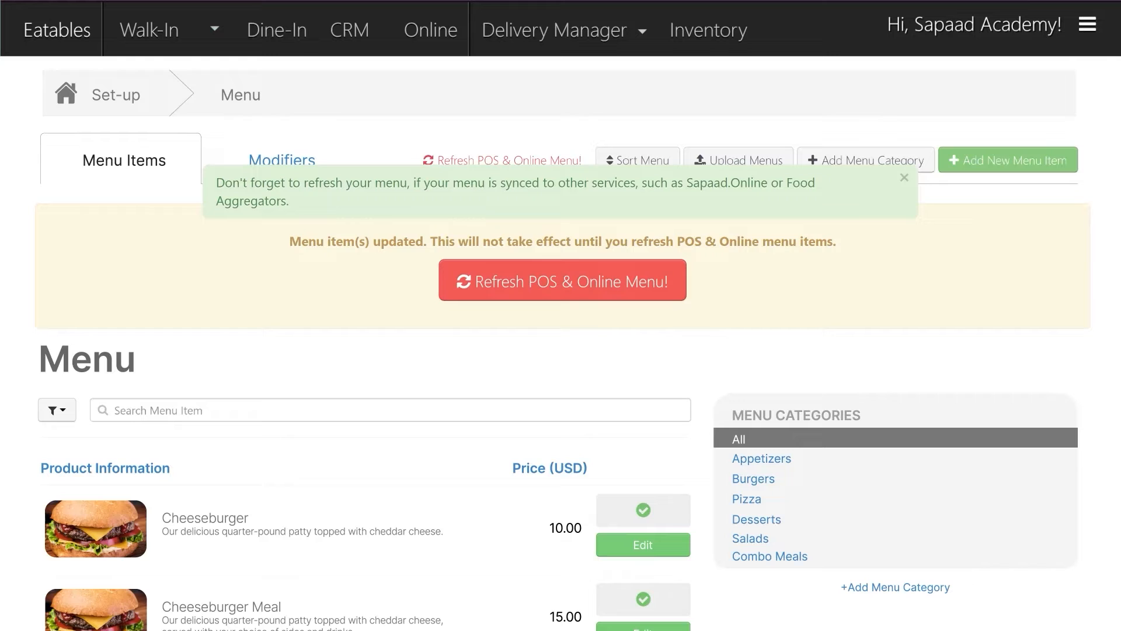
Step: Refresh the POS & Online Menu, then delete the Extra Cheese modifier and confirm
{"action": "left_click", "coordinate": [562, 280]}
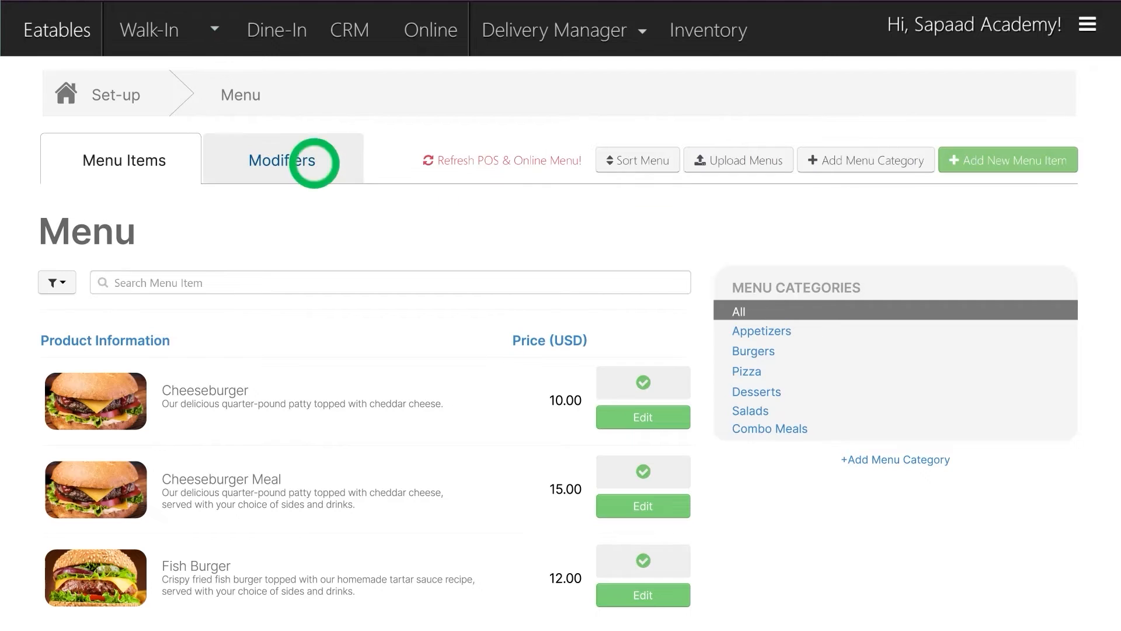
{"action": "left_click", "coordinate": [281, 159]}
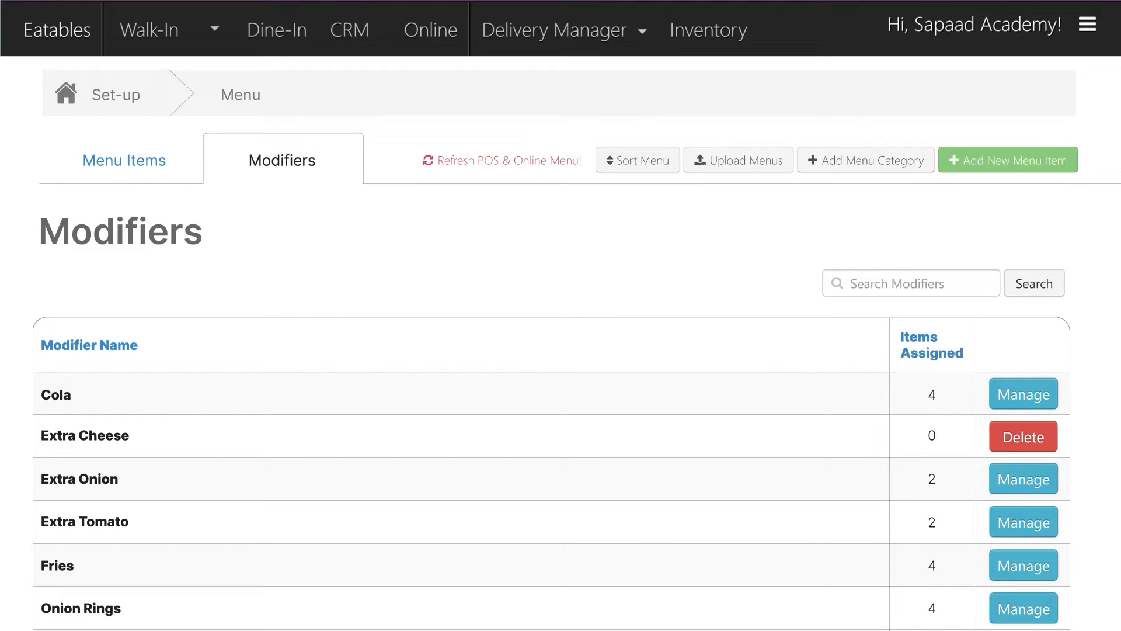
{"action": "left_click", "coordinate": [1022, 436]}
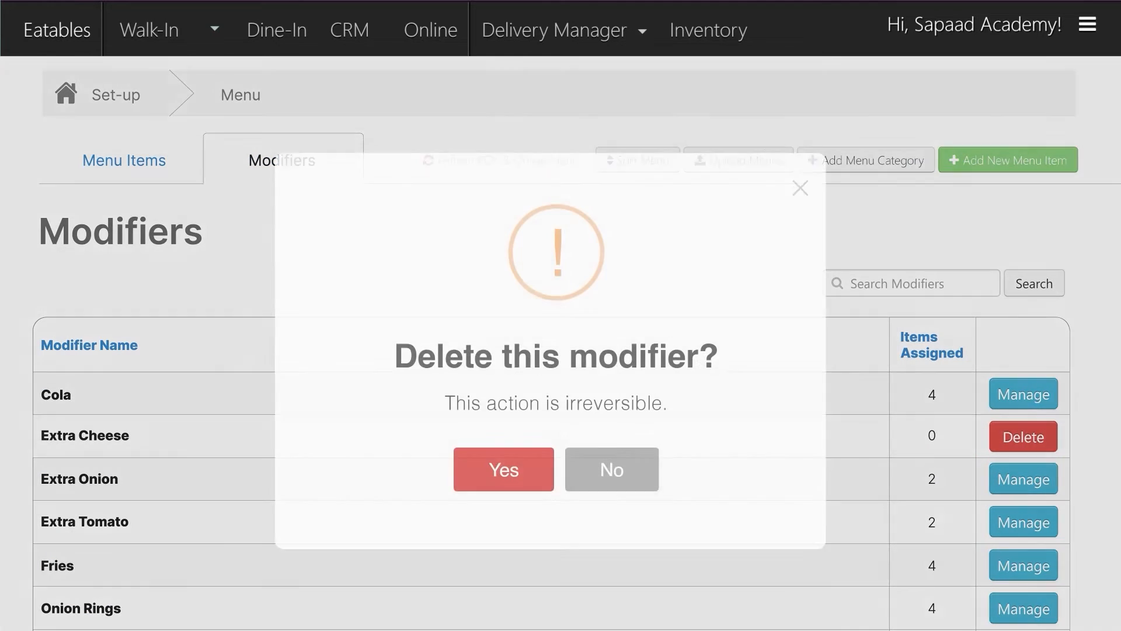
{"action": "left_click", "coordinate": [503, 468]}
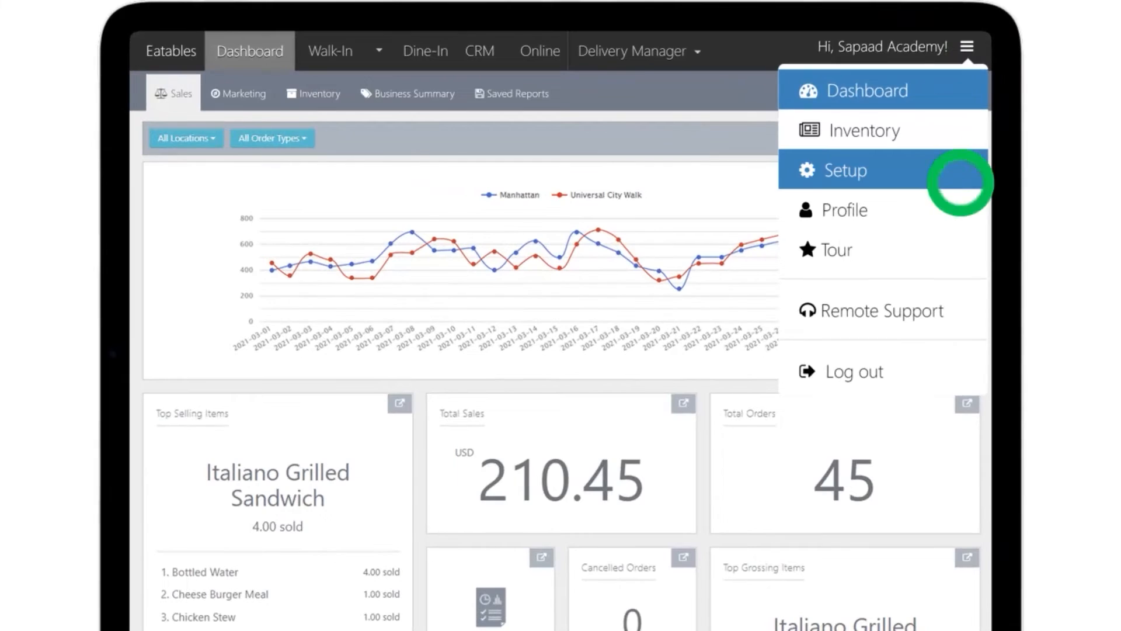
Step: Go to Setup > Sapaad Add-Ons > Sapaad.Online Settings and open the Synchronize tab
{"action": "left_click", "coordinate": [846, 170]}
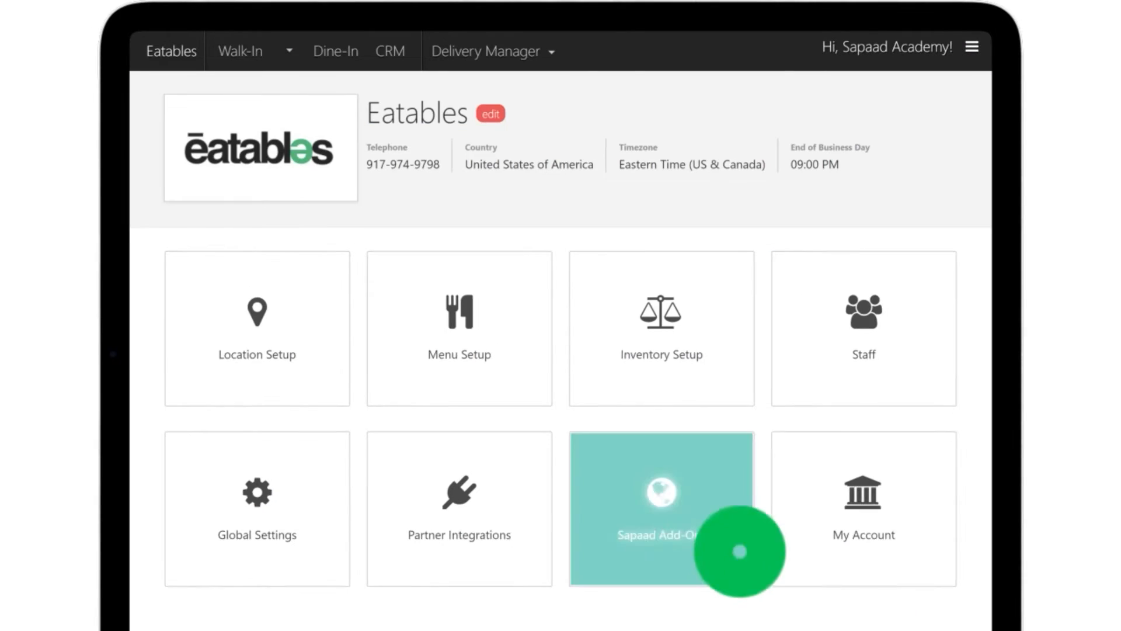
{"action": "left_click", "coordinate": [660, 507]}
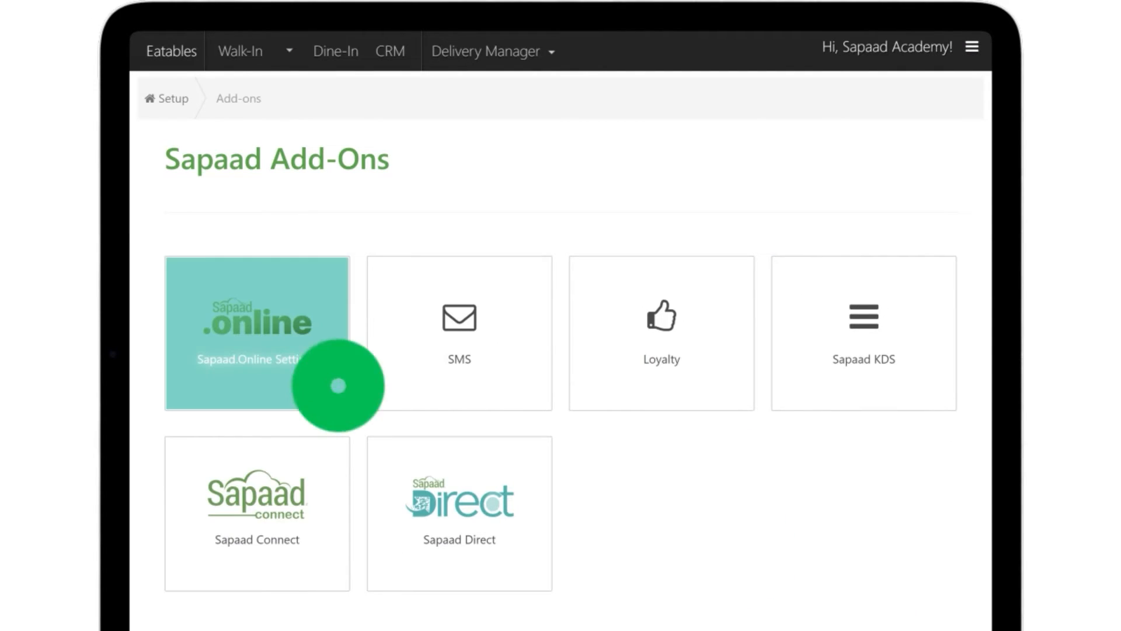
{"action": "left_click", "coordinate": [255, 333]}
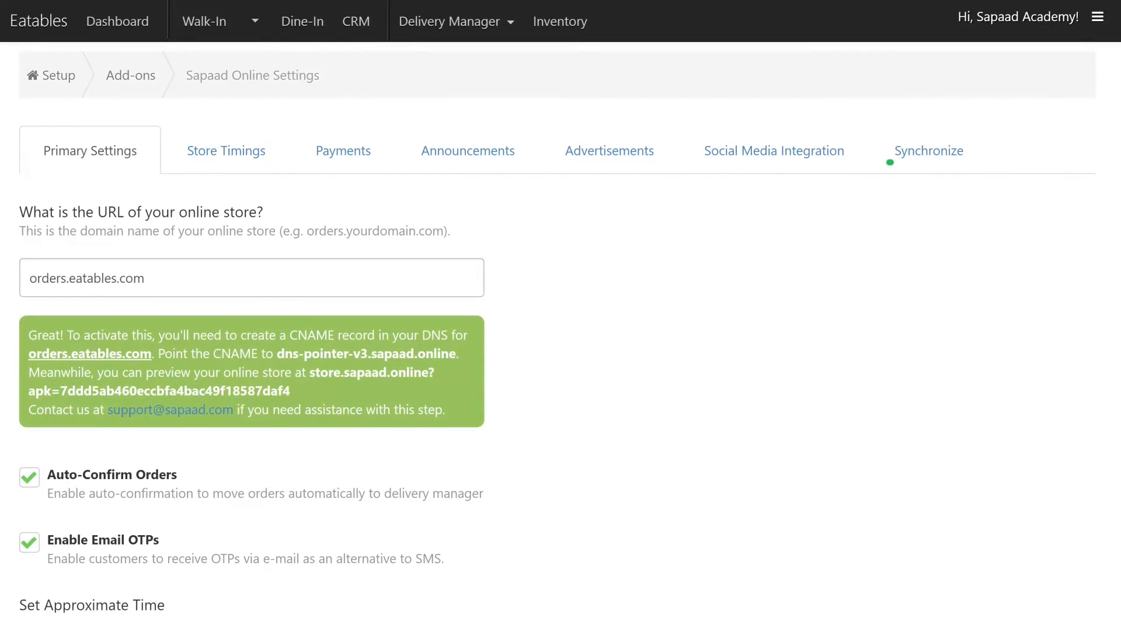
{"action": "left_click", "coordinate": [927, 150]}
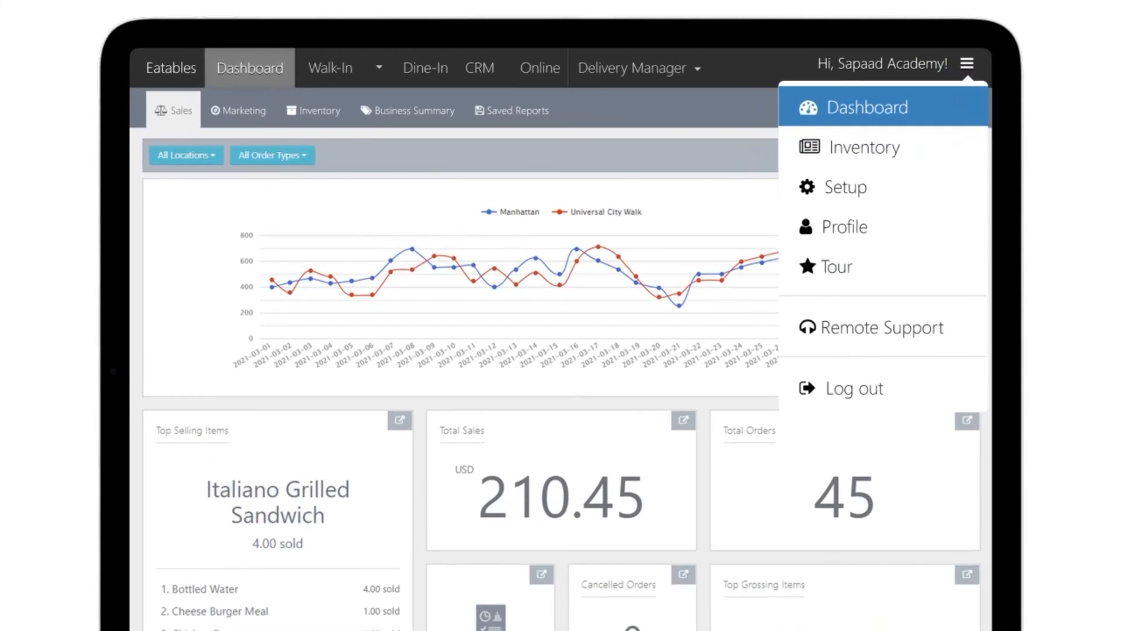
Step: Go to Setup > Location Setup and open the location's Sapaad Connect integrations
{"action": "left_click", "coordinate": [846, 187]}
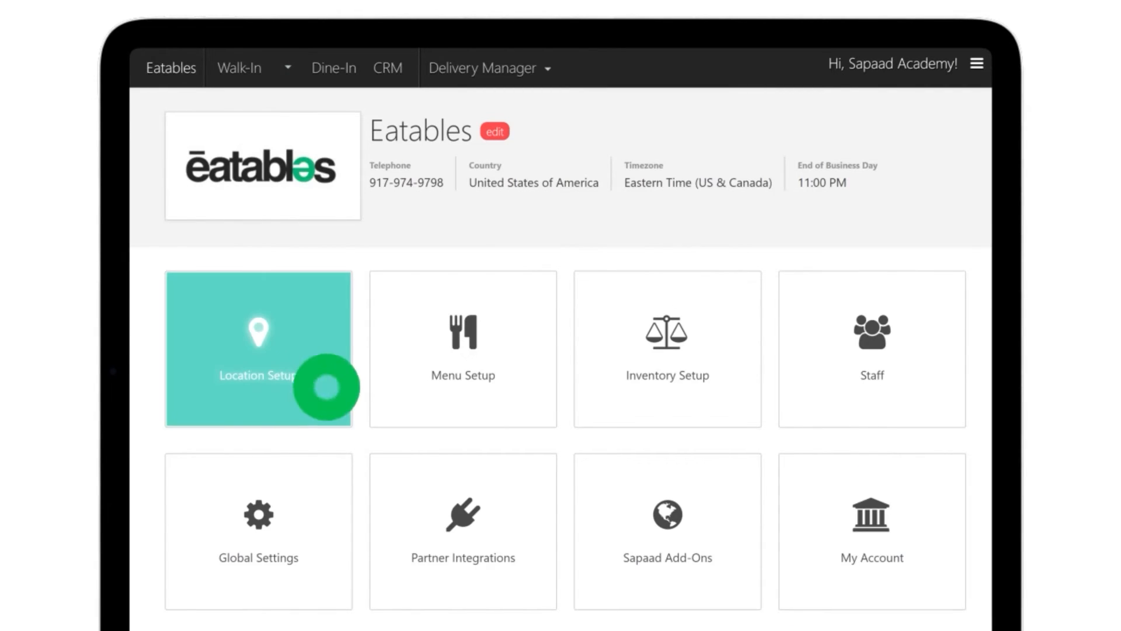
{"action": "left_click", "coordinate": [258, 348]}
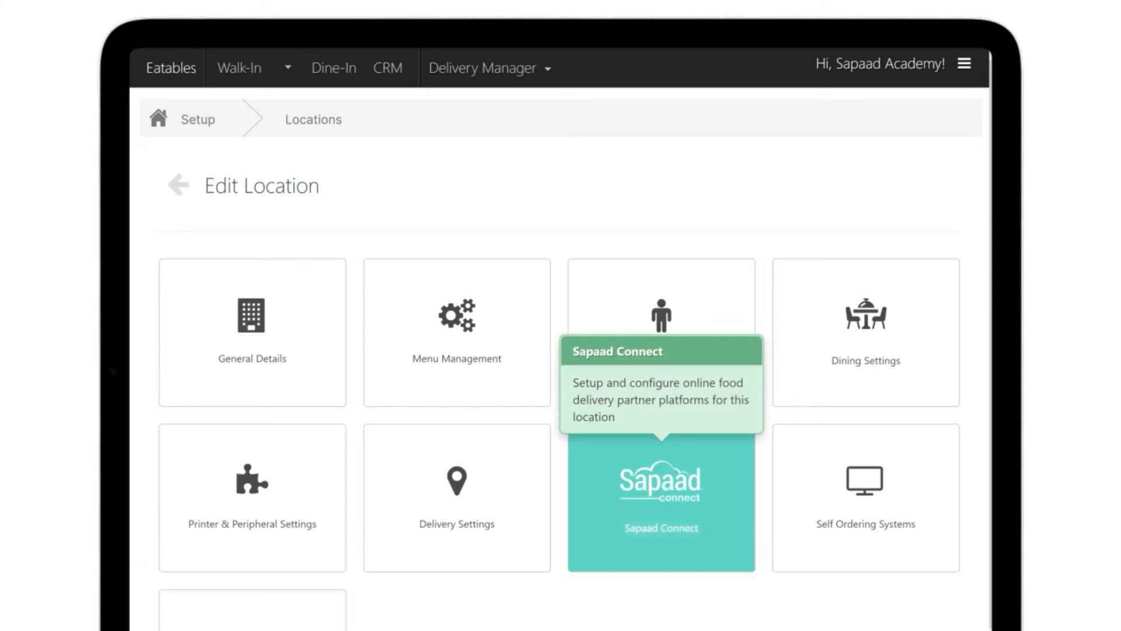
{"action": "left_click", "coordinate": [661, 497]}
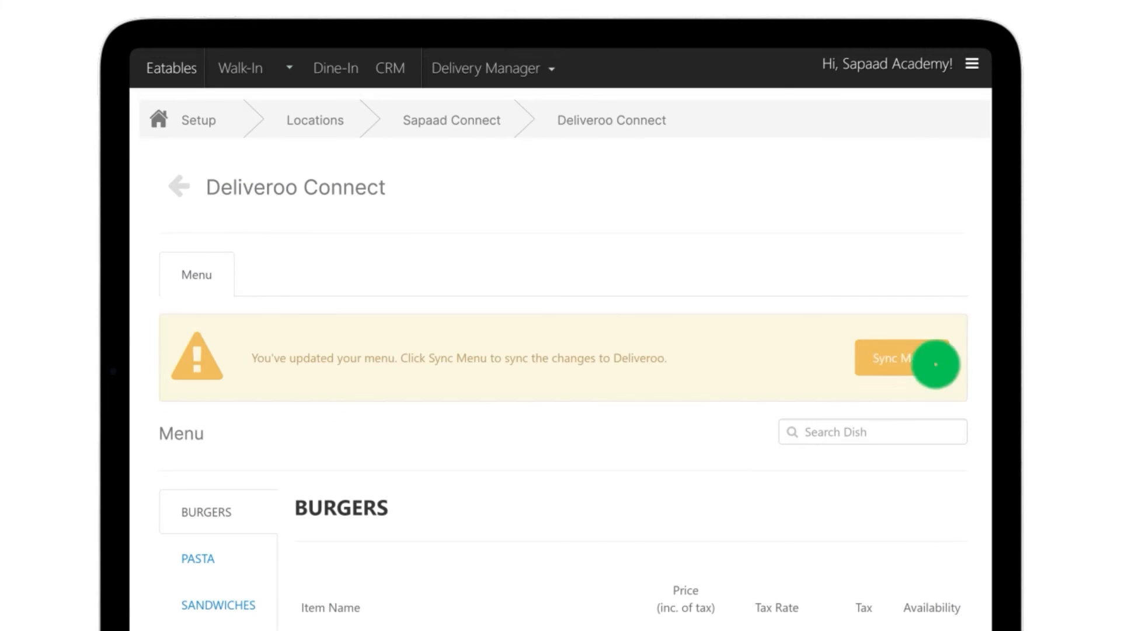